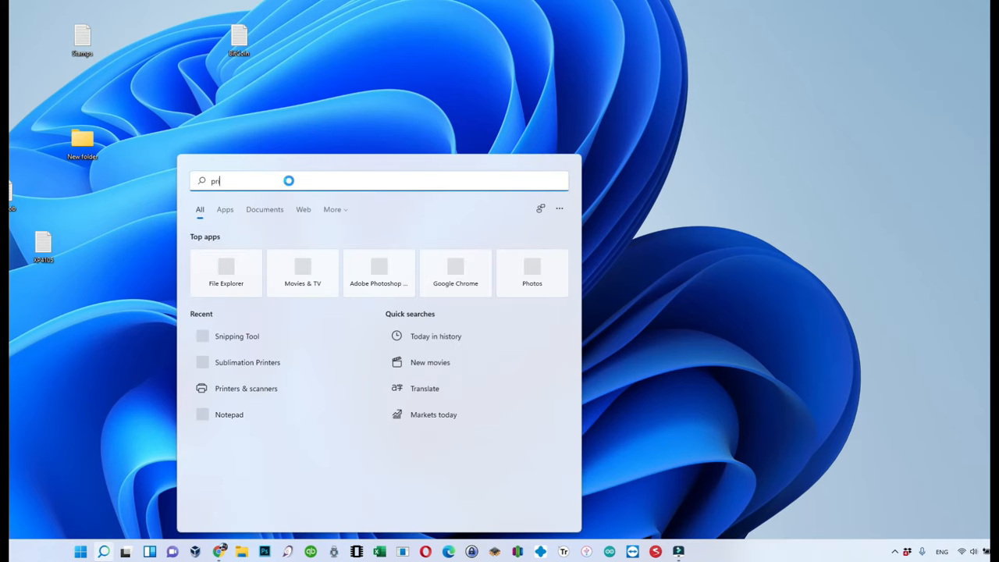
# Search 'printer' in Windows Start to reach Printers & scanners.
pyautogui.write('inter')
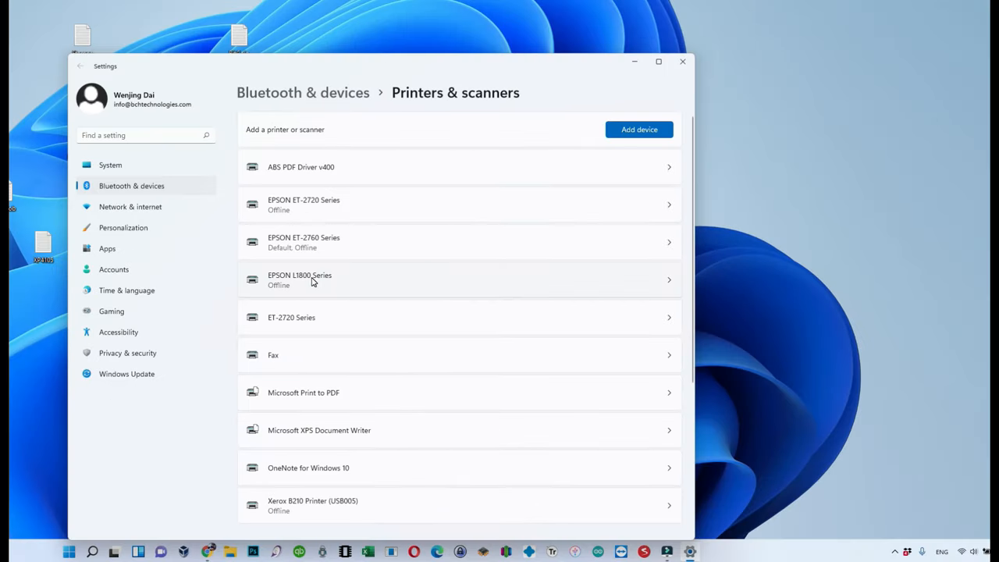
# Select EPSON L1800 Series to show its own printer settings page.
pyautogui.click(459, 279)
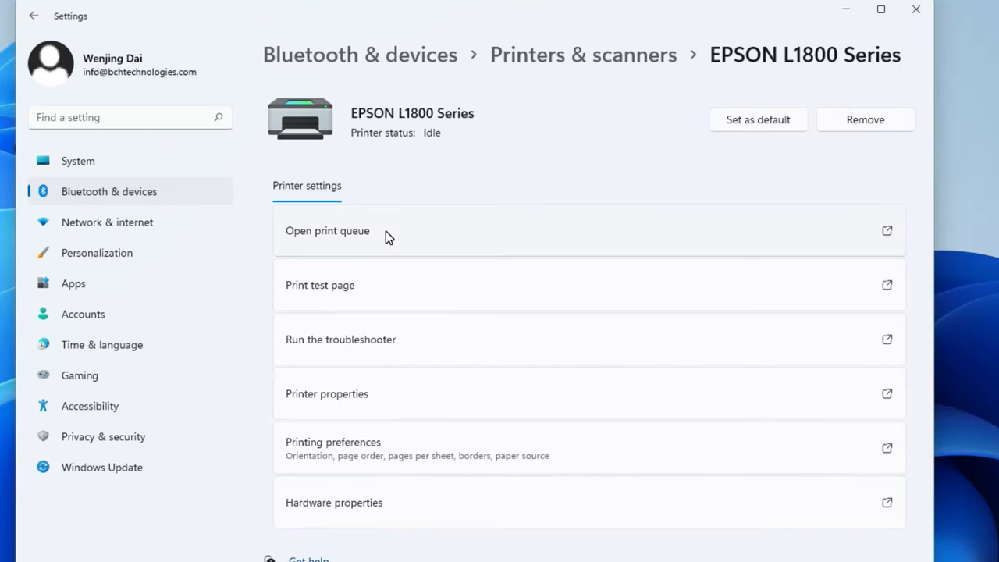
# Check the EPSON L1800 Series print queue, then close Windows Settings.
pyautogui.click(328, 231)
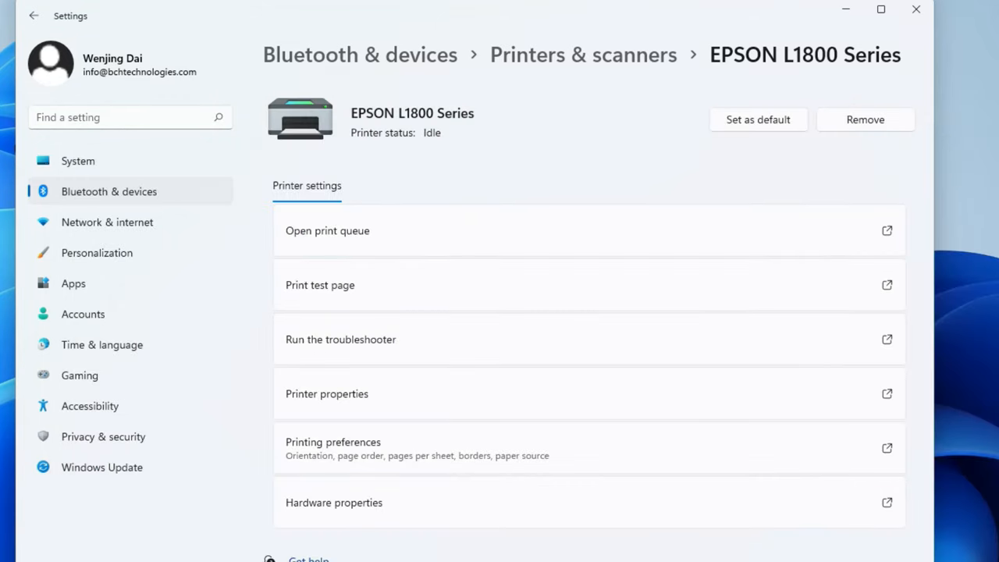
pyautogui.moveTo(916, 12)
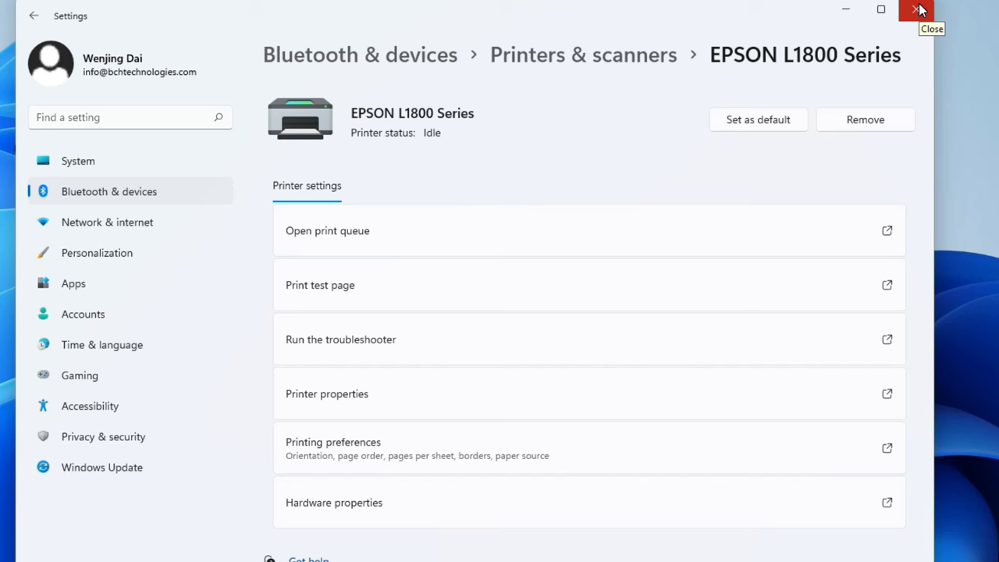
pyautogui.click(917, 9)
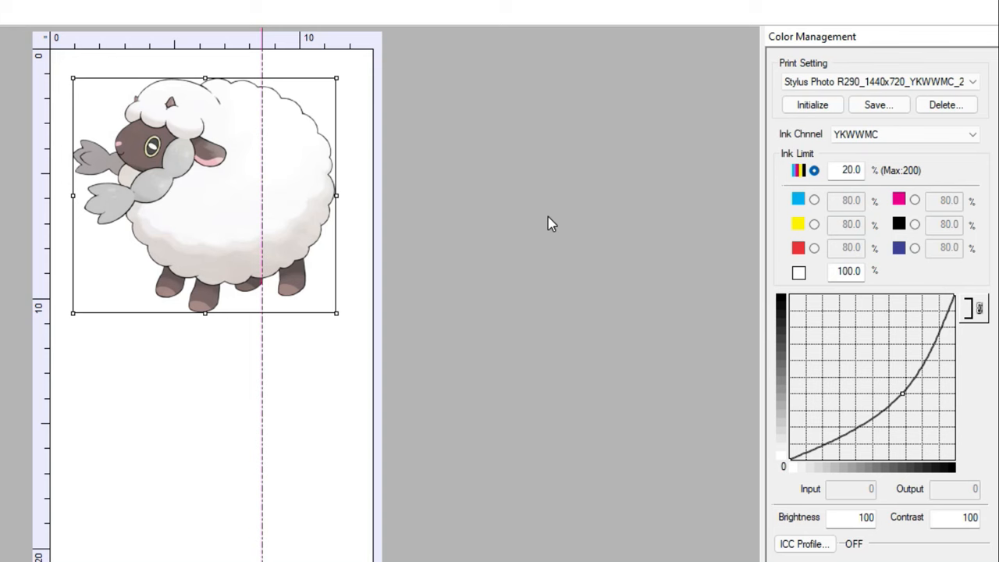
pyautogui.moveTo(929, 185)
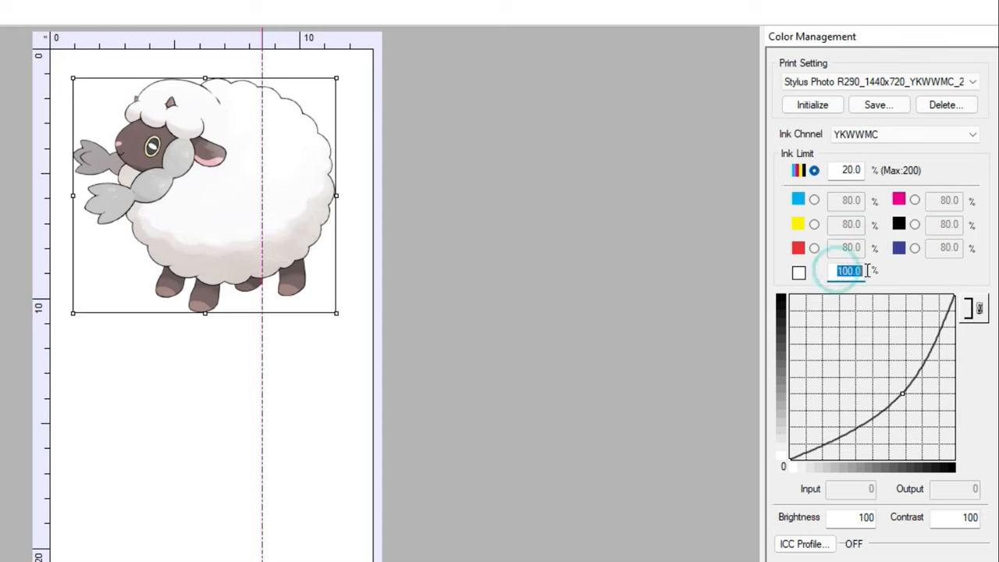
# Change the white channel ink limit from 100.0 to 0 in Color Management.
pyautogui.write('0')
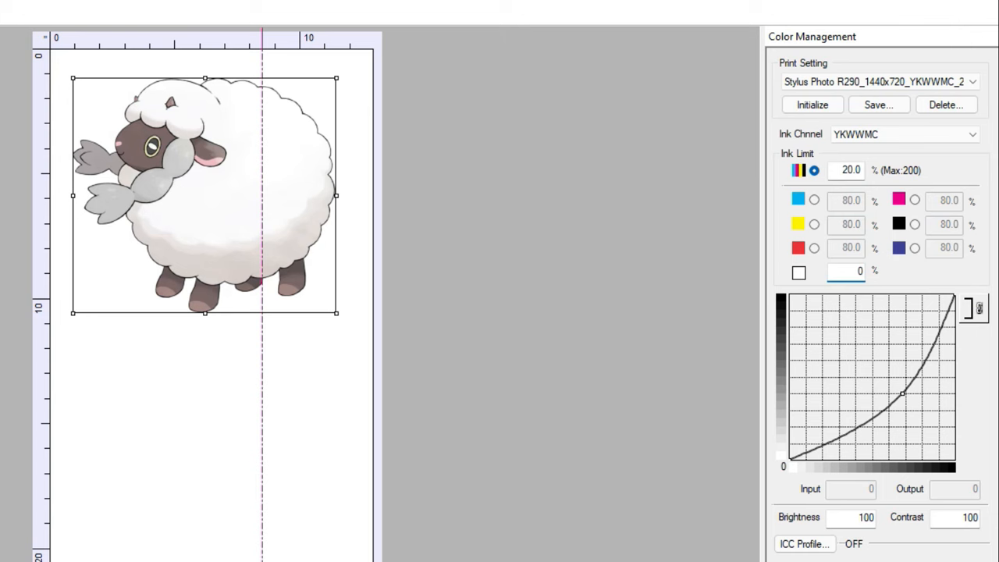
pyautogui.click(846, 272)
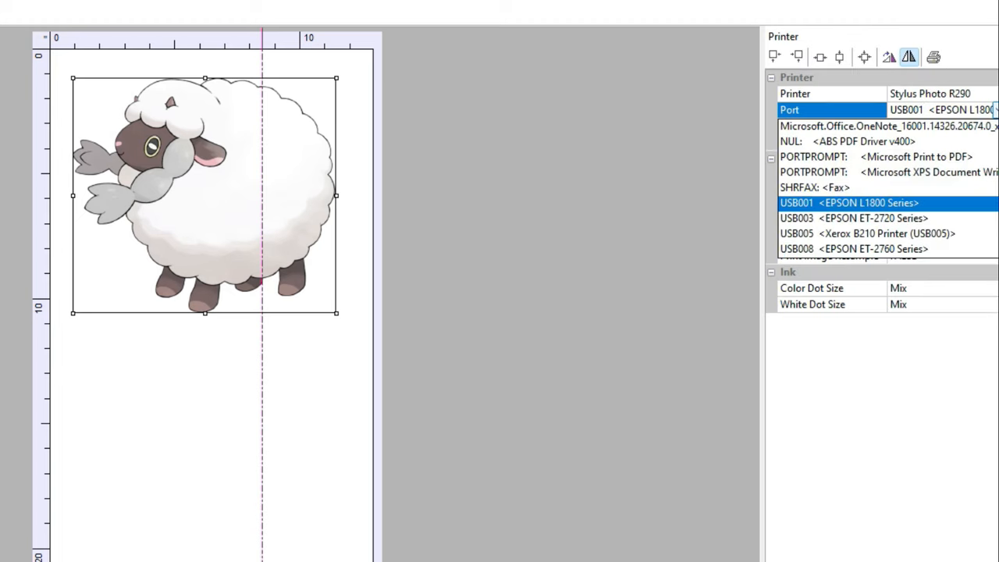
pyautogui.moveTo(895, 180)
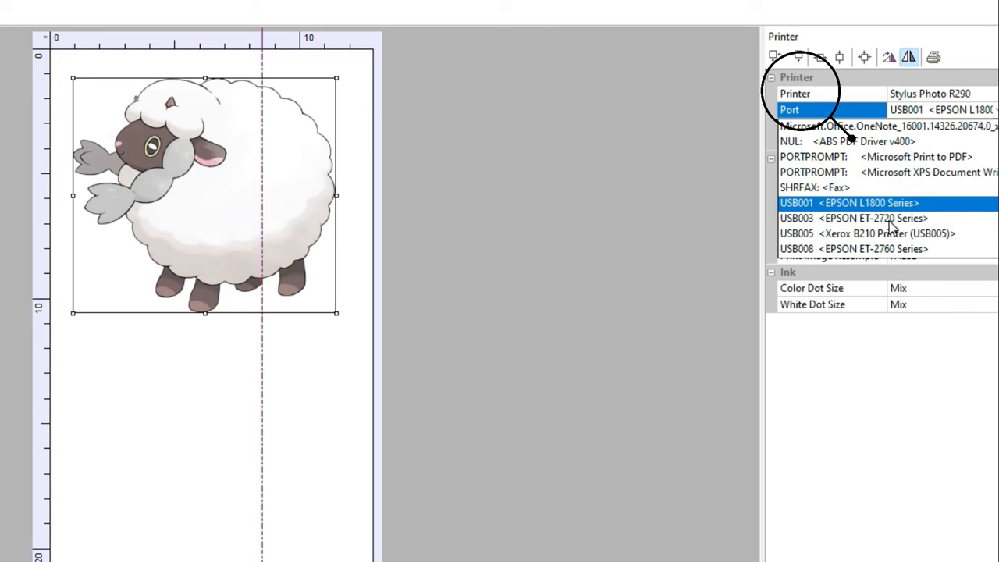
# Choose USB001 <EPSON L1800 Series> as the printer port.
pyautogui.click(849, 203)
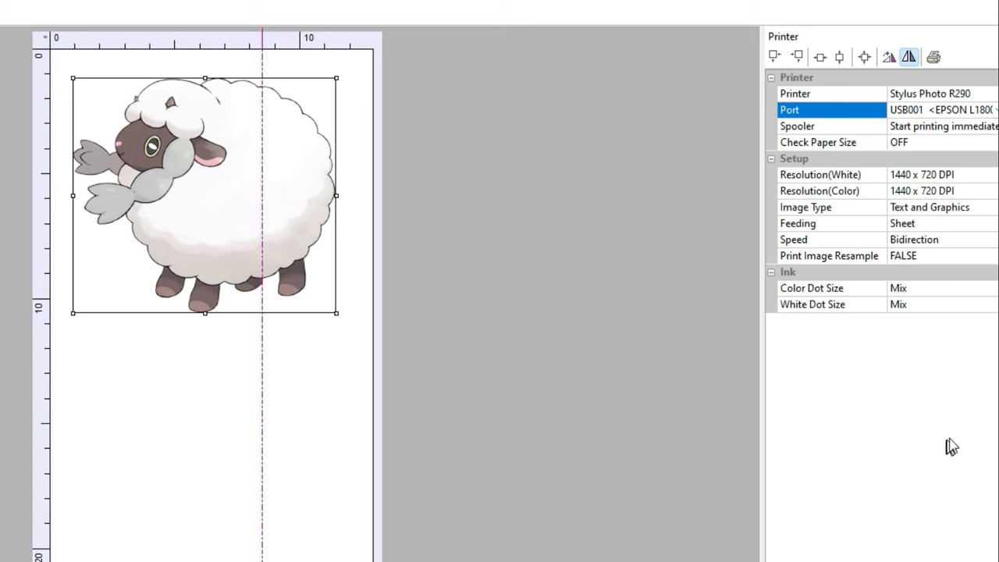
pyautogui.moveTo(956, 443)
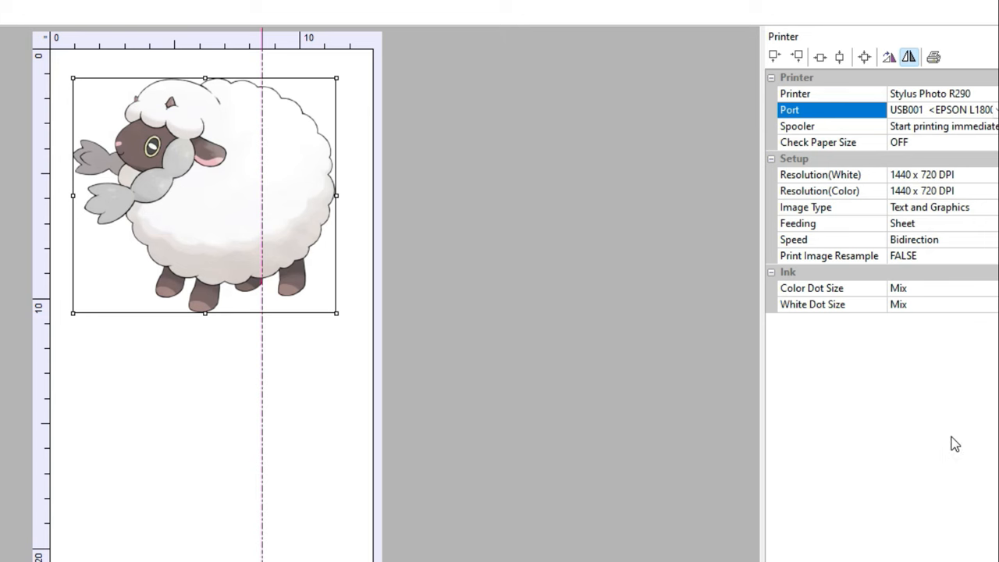
pyautogui.moveTo(951, 129)
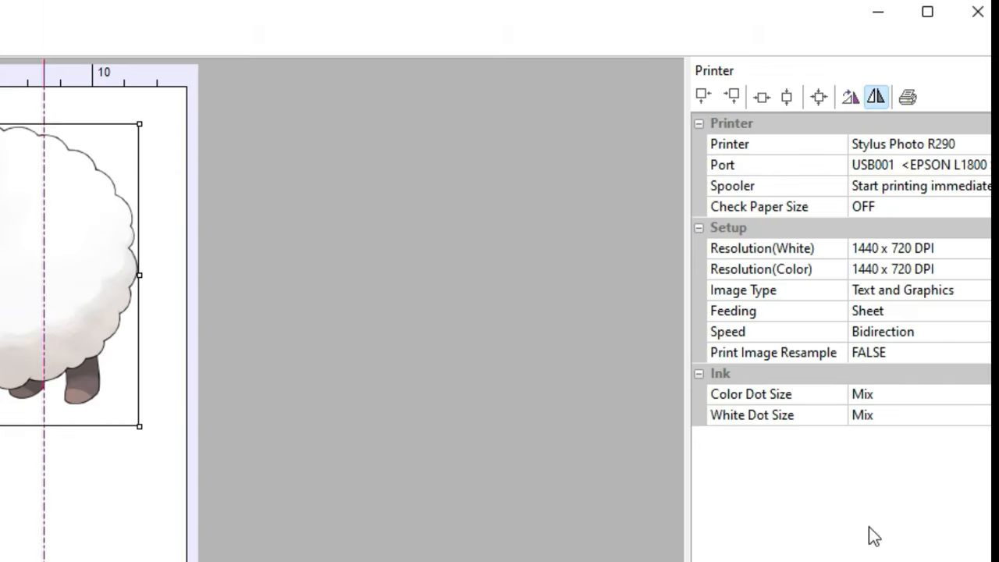
# Set the port to USB001 <EPSON L1800 Series> and the spooler to 'Start printing immediately'.
pyautogui.click(918, 166)
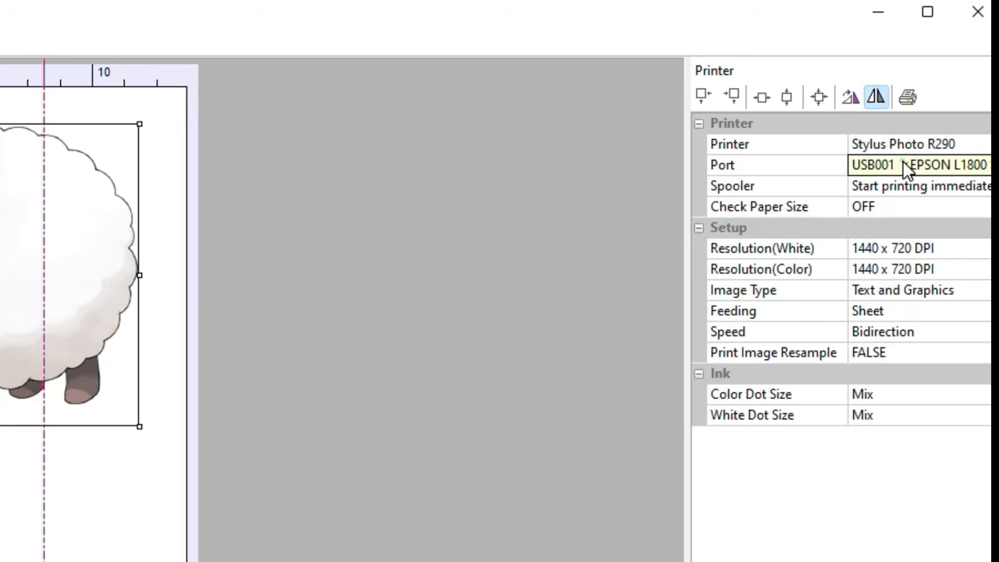
pyautogui.click(919, 165)
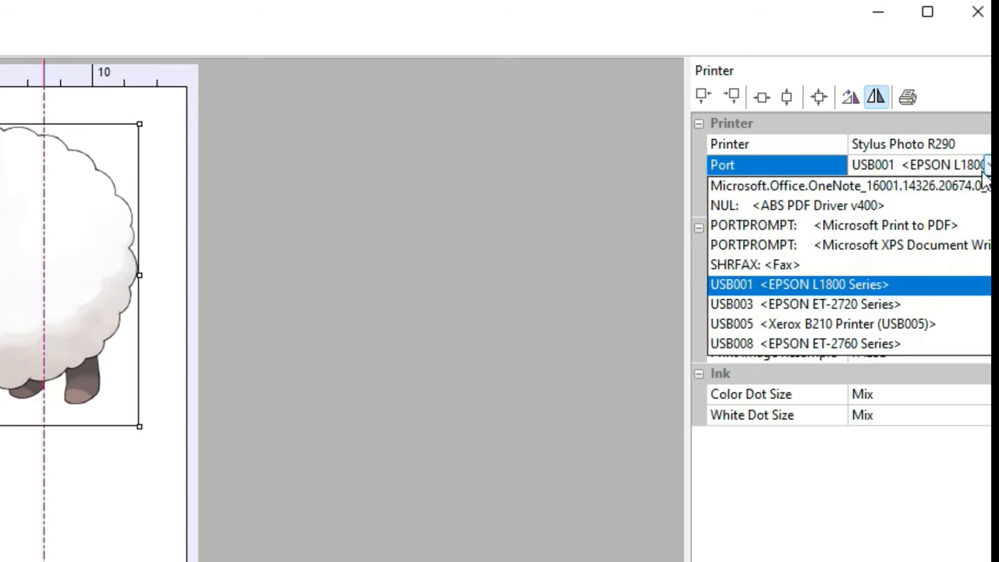
pyautogui.moveTo(855, 258)
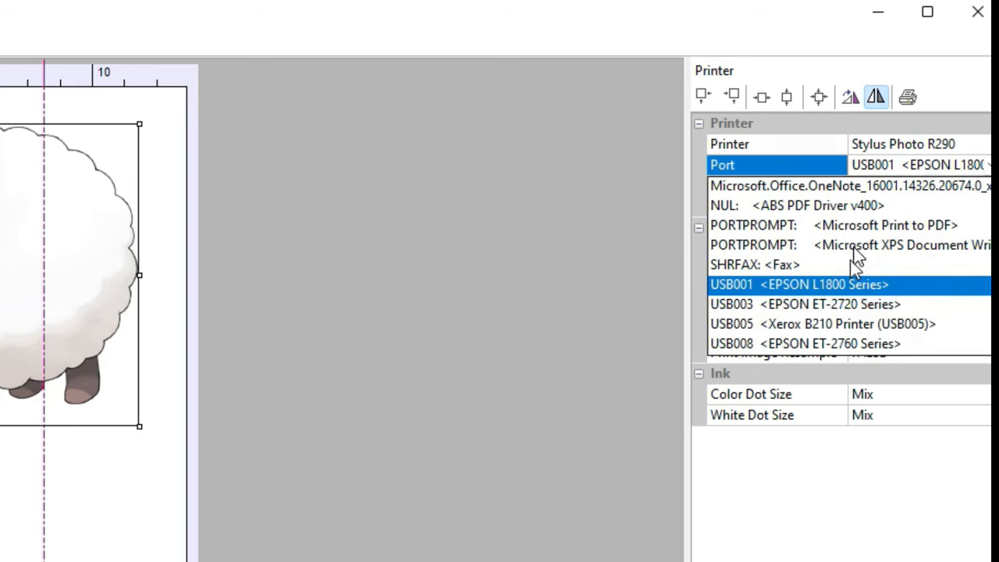
pyautogui.moveTo(831, 297)
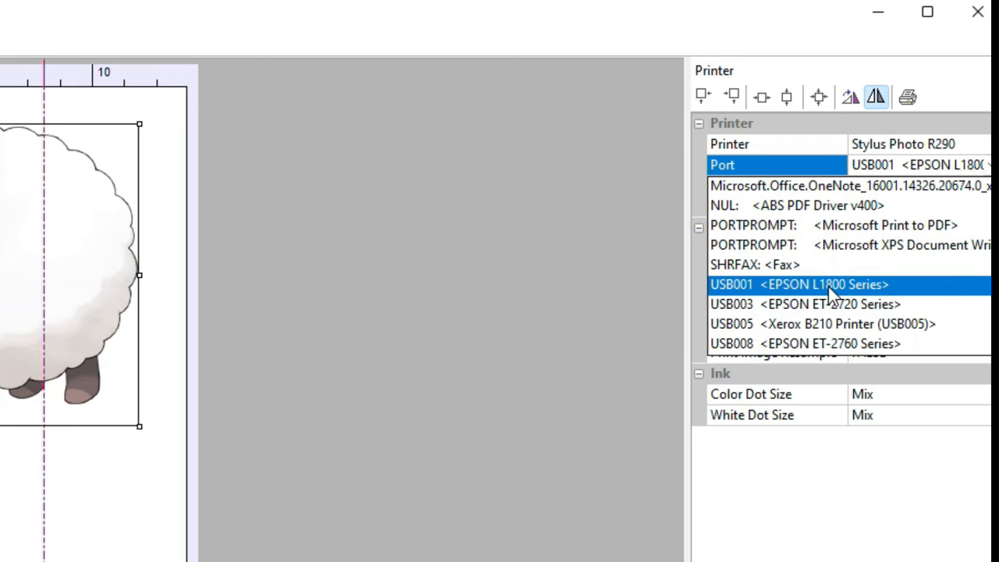
pyautogui.click(800, 284)
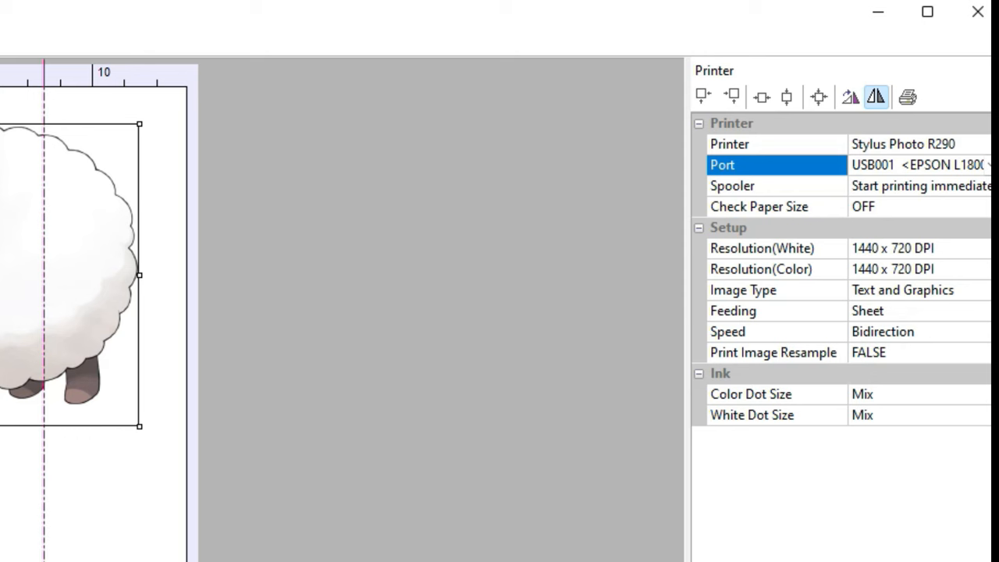
pyautogui.moveTo(929, 193)
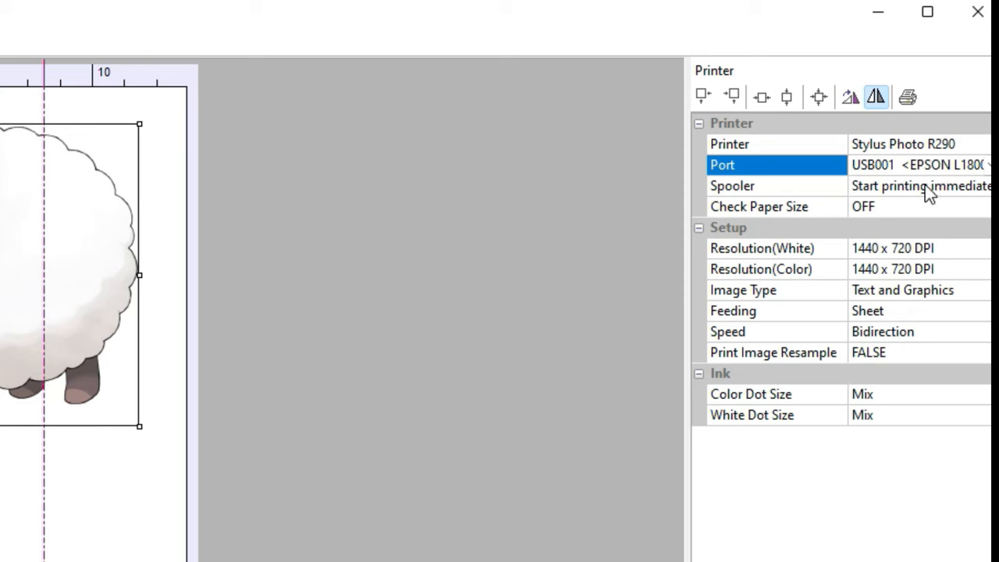
pyautogui.click(765, 186)
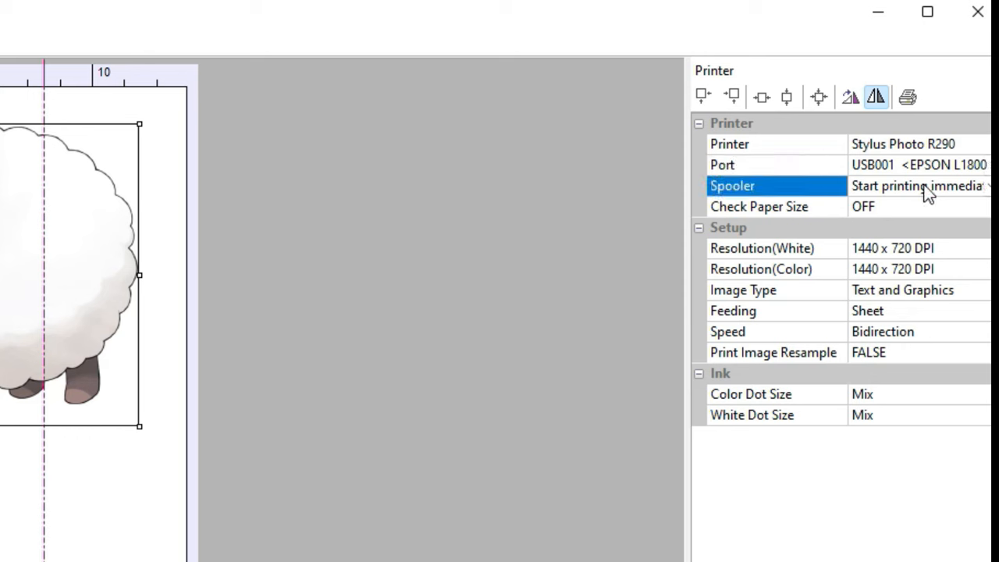
pyautogui.click(777, 144)
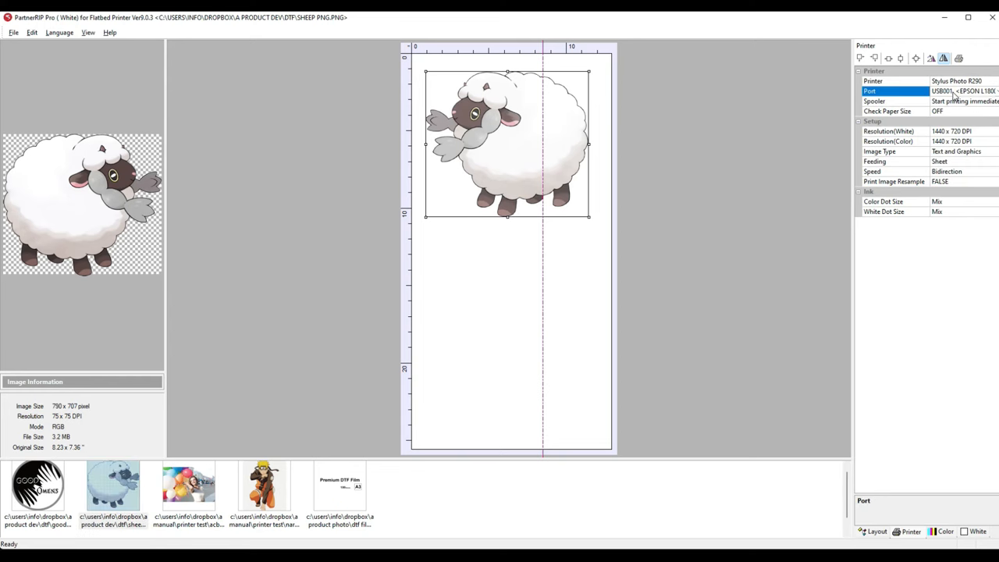
# Send the sheep design print job, reaching the printable-size warning.
pyautogui.click(945, 531)
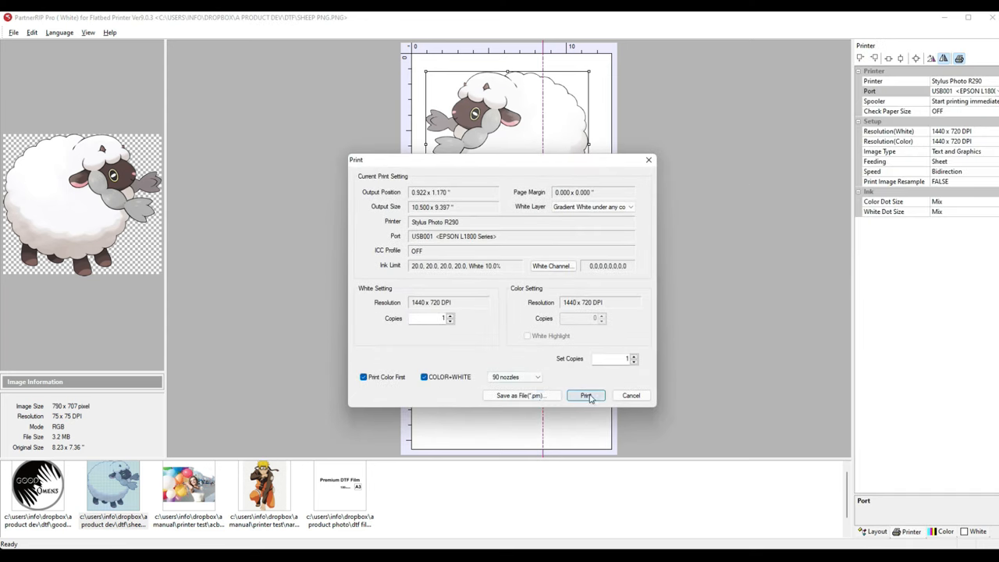
pyautogui.click(588, 395)
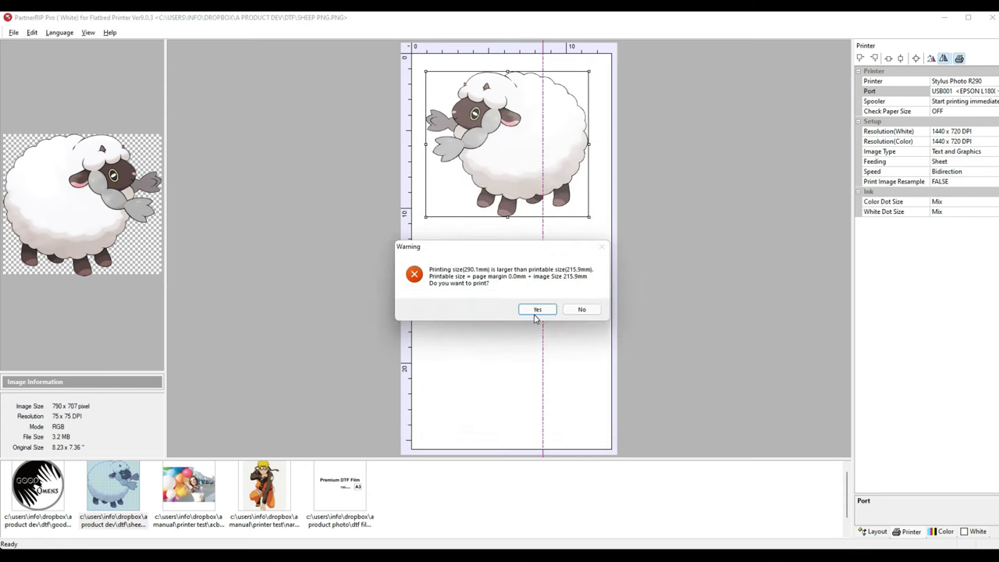